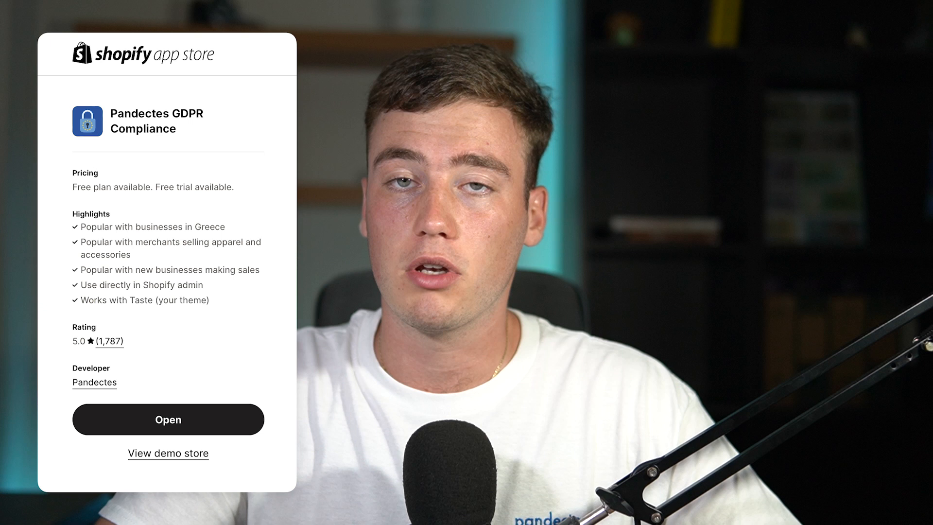
Launch Pandectes GDPR Compliance from its App Store listing
click(167, 419)
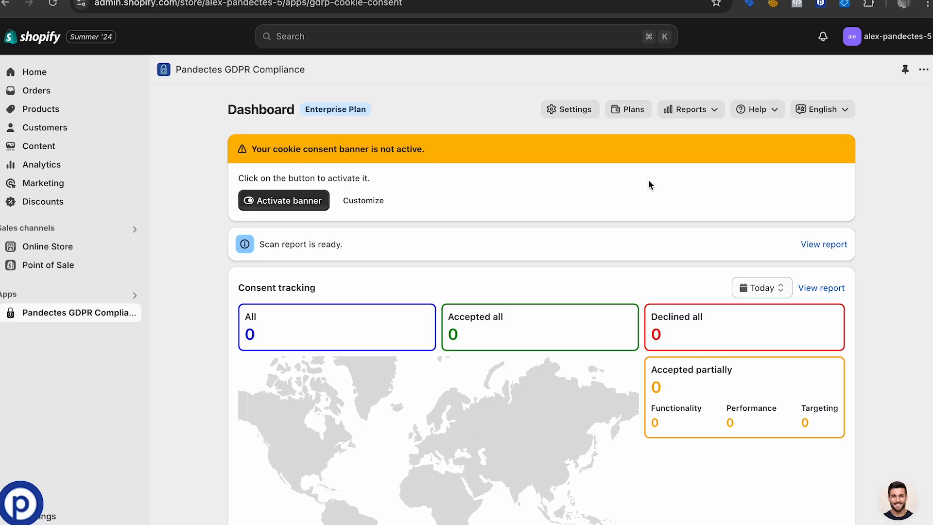
mouse_move(645, 197)
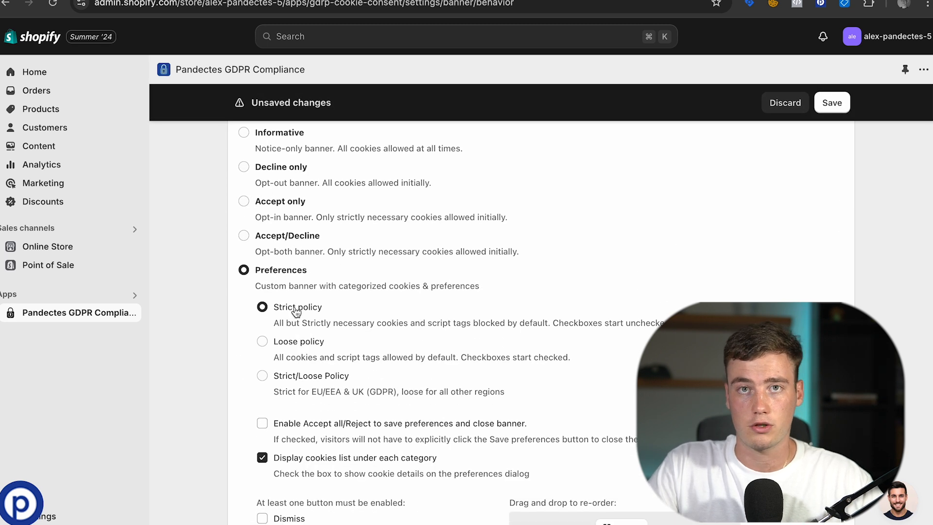
Save the banner as Preferences mode with Strict policy and move to Style settings
scroll(down, 3)
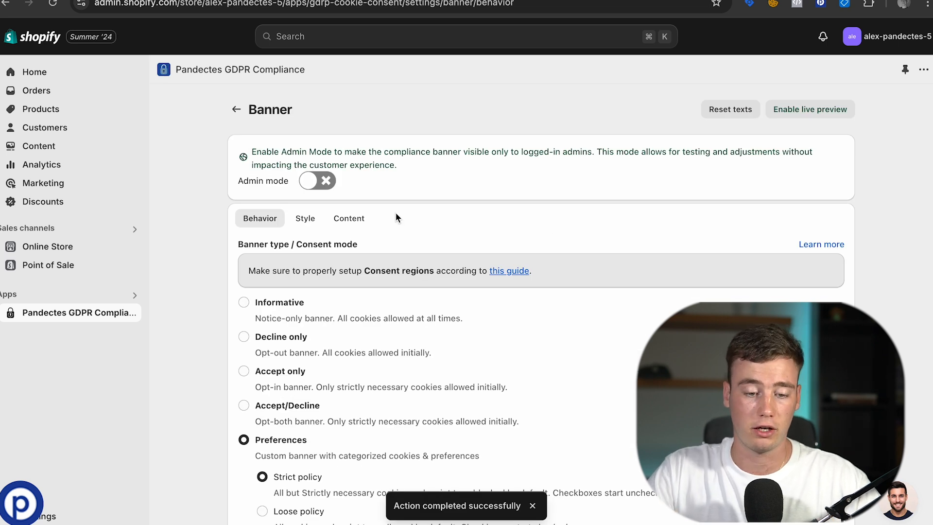
click(305, 218)
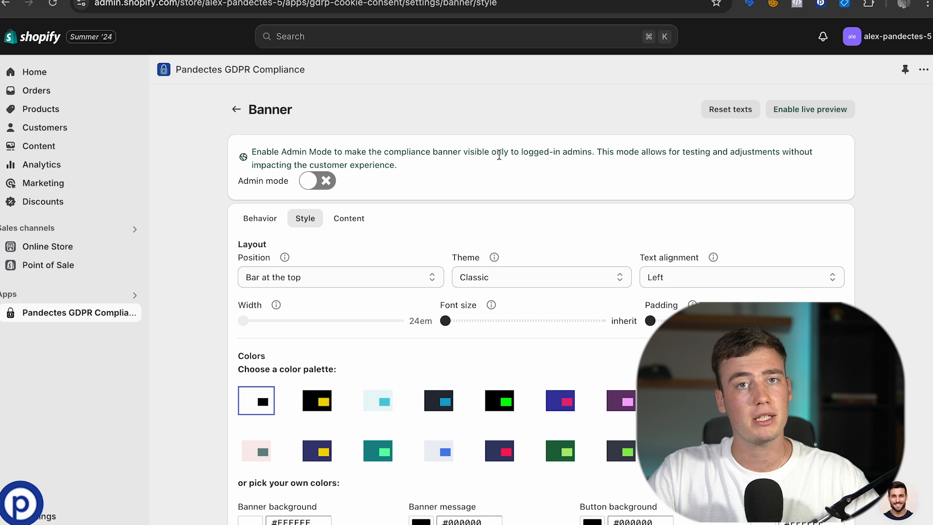
mouse_move(495, 165)
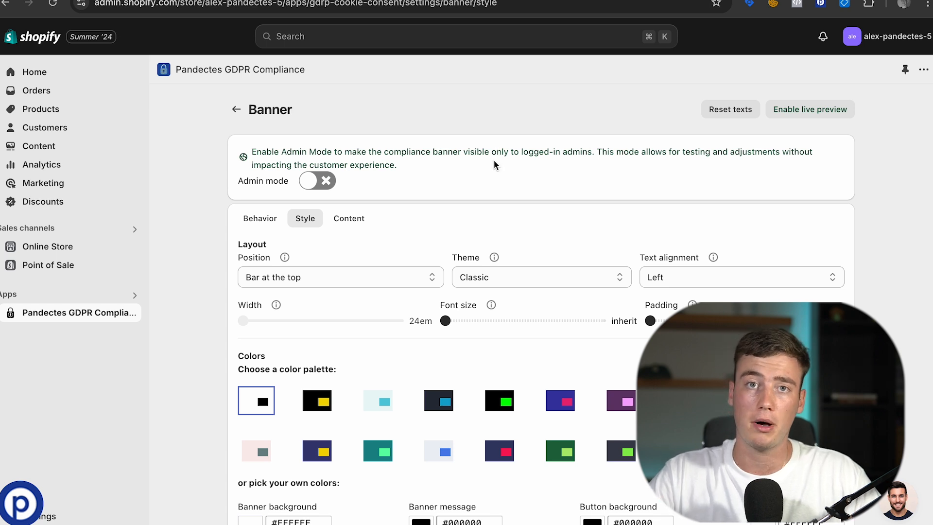
Set the banner Position to Overlay instead of a top bar and save
click(340, 276)
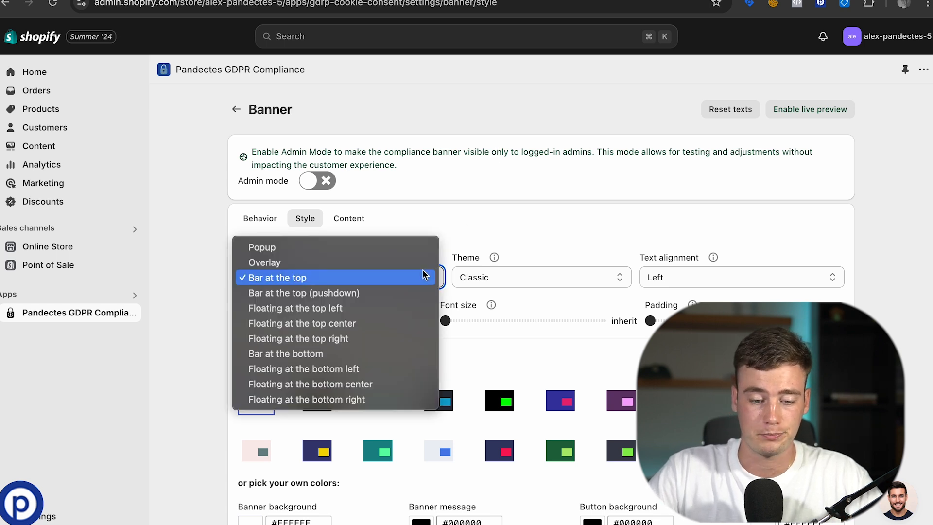
click(263, 262)
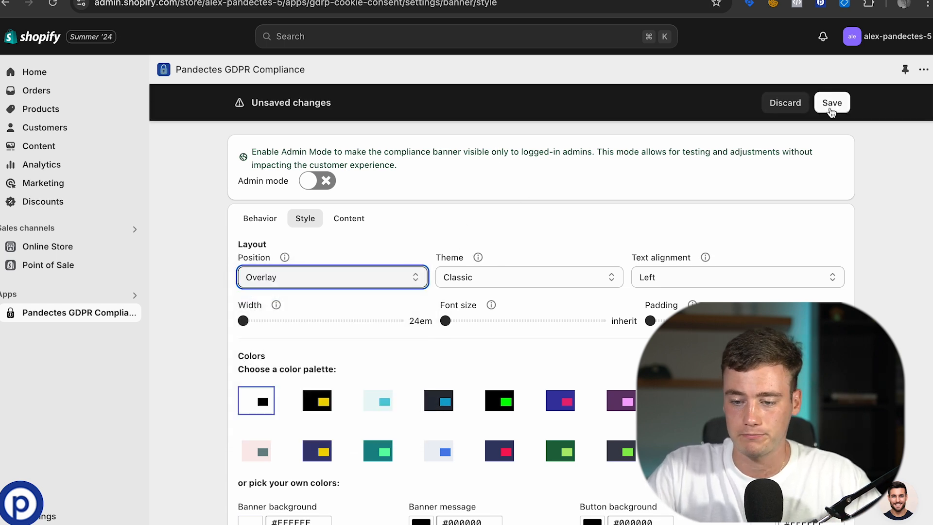
click(832, 102)
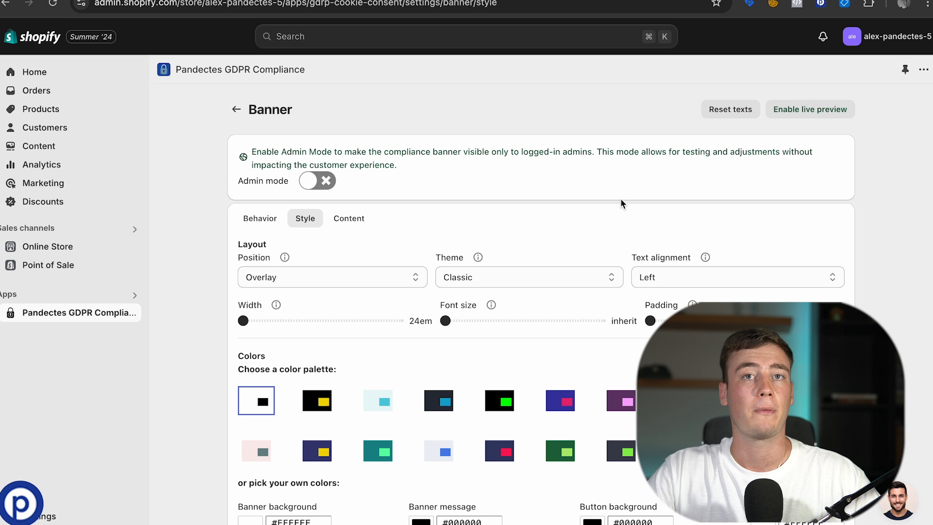
mouse_move(672, 175)
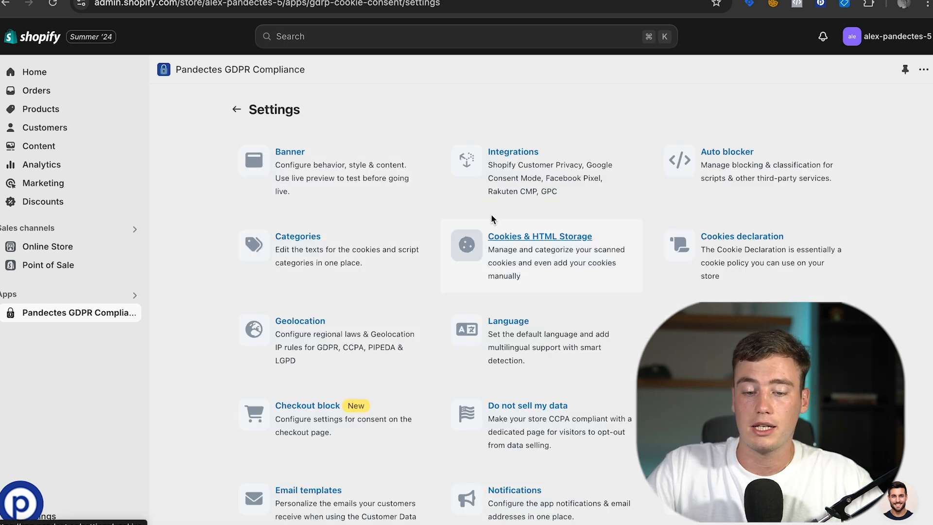
Enable Google Consent Mode under Integrations and save
click(512, 151)
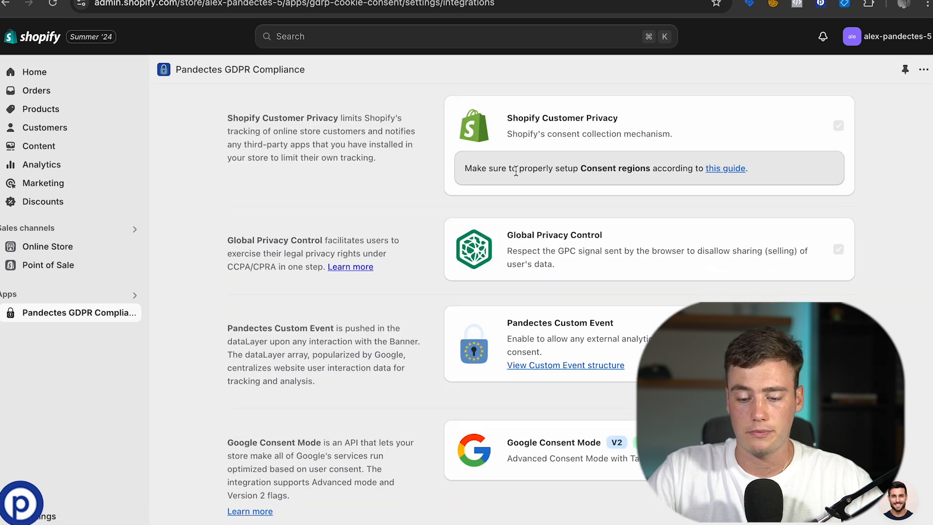
scroll(down, 3)
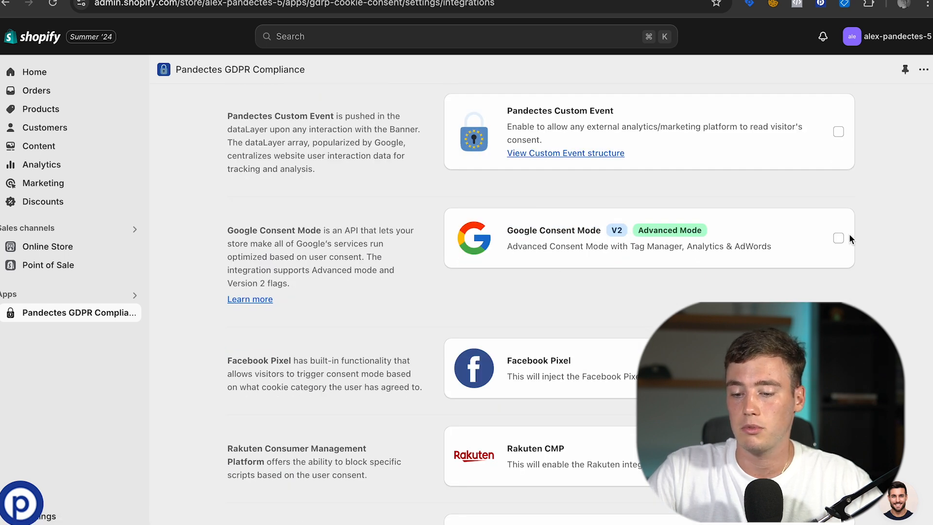
click(838, 239)
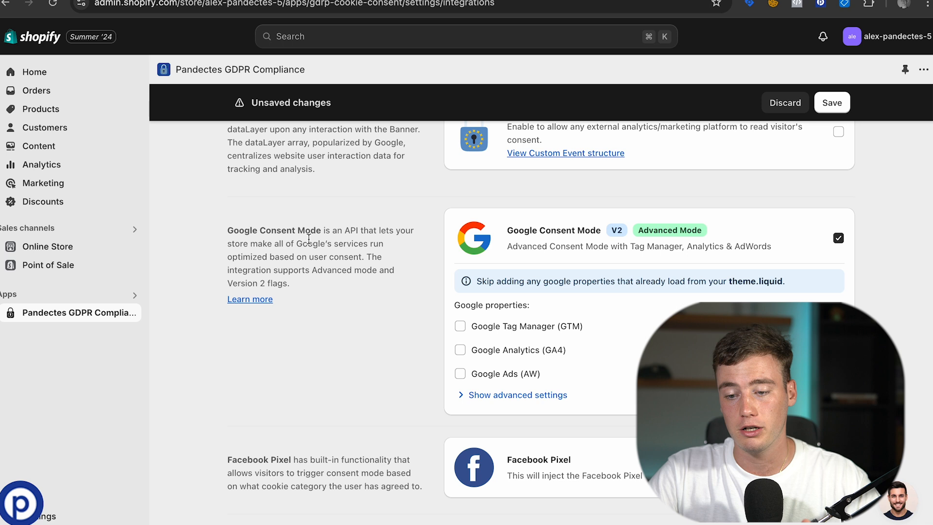
click(831, 102)
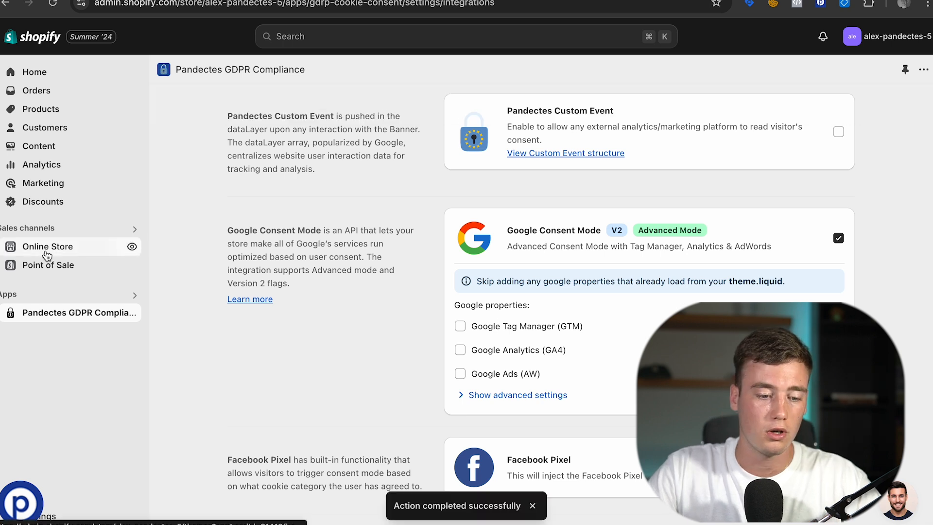
Reach the Dawn theme's code editor from Online Store themes
click(48, 247)
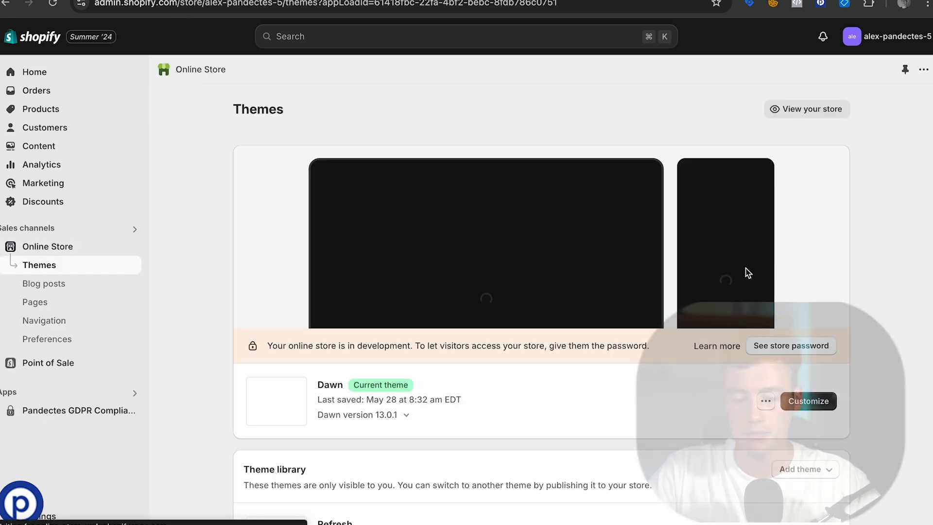
click(766, 401)
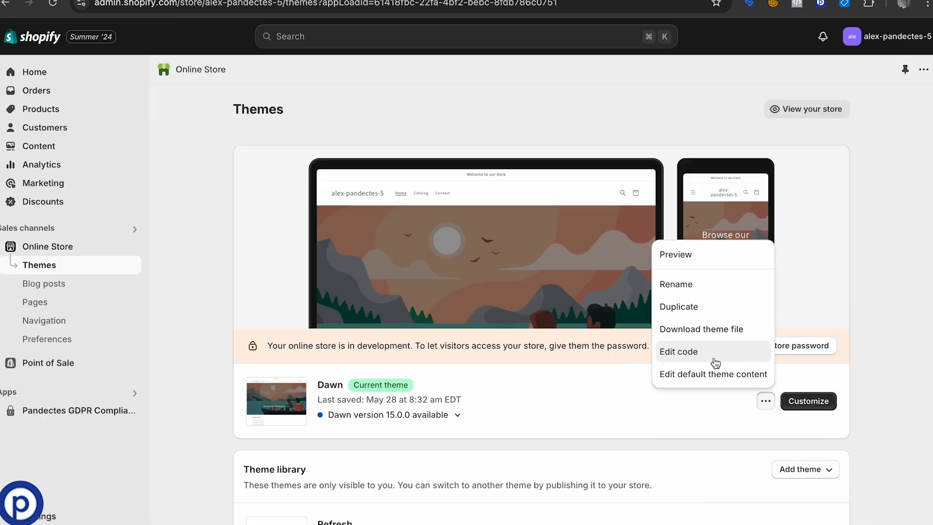
click(678, 351)
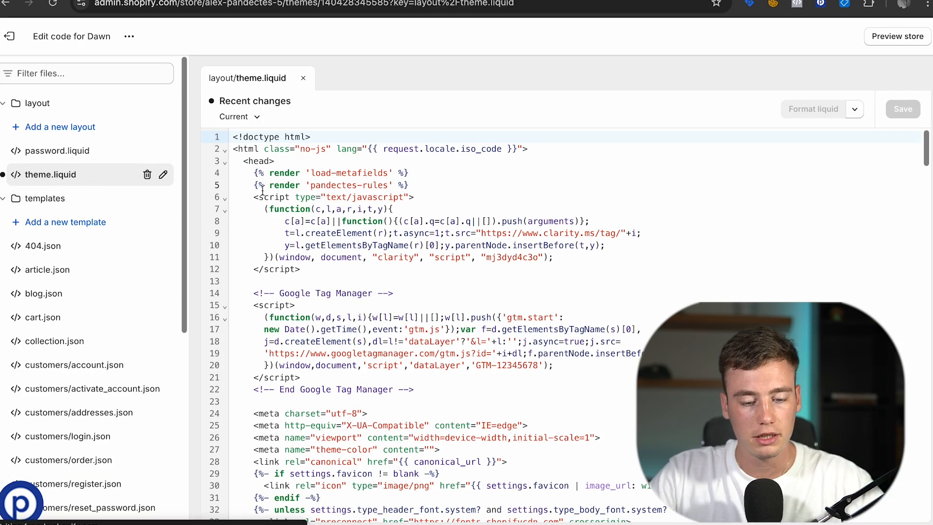
Delete the Google Tag Manager script block from theme.liquid and save the file
scroll(down, 3)
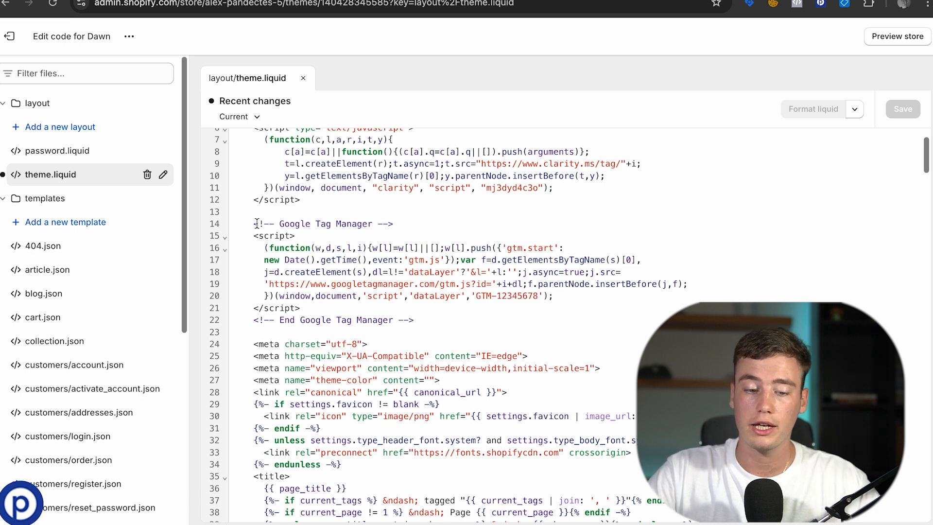
click(321, 223)
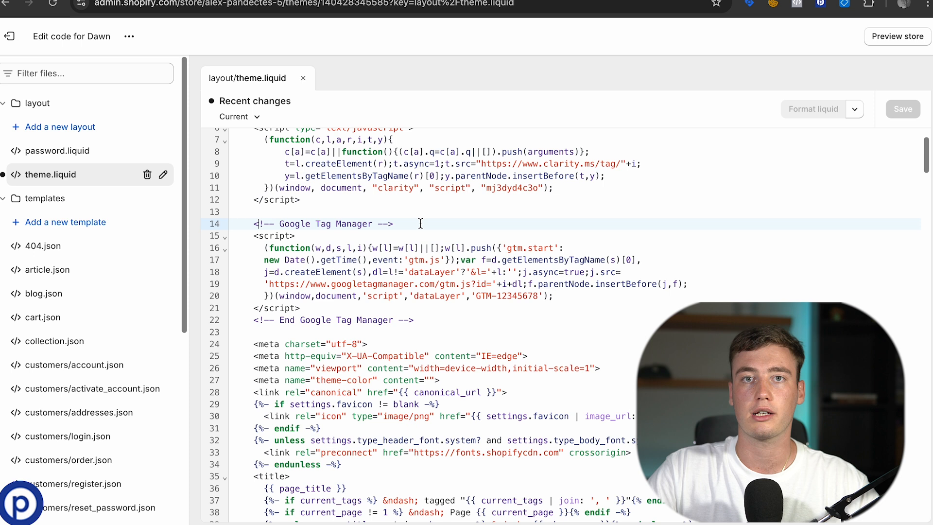
double_click(507, 296)
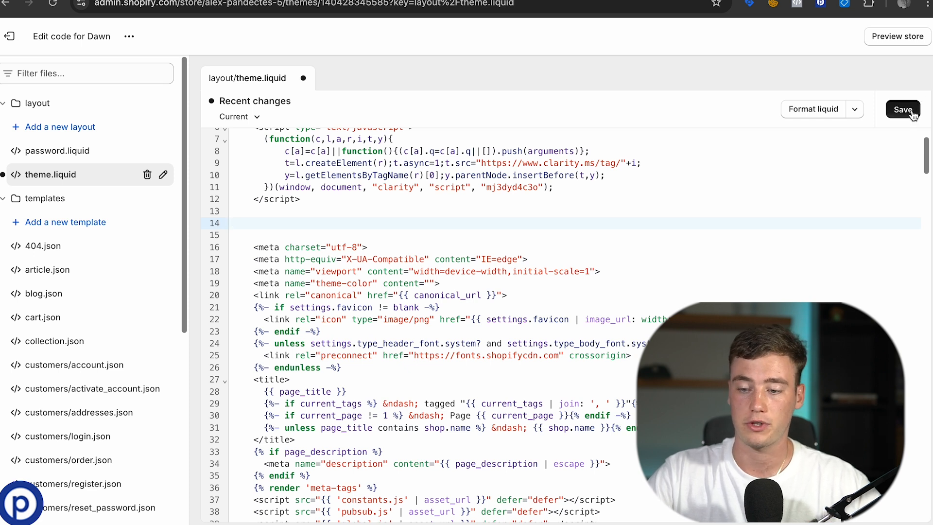
click(902, 110)
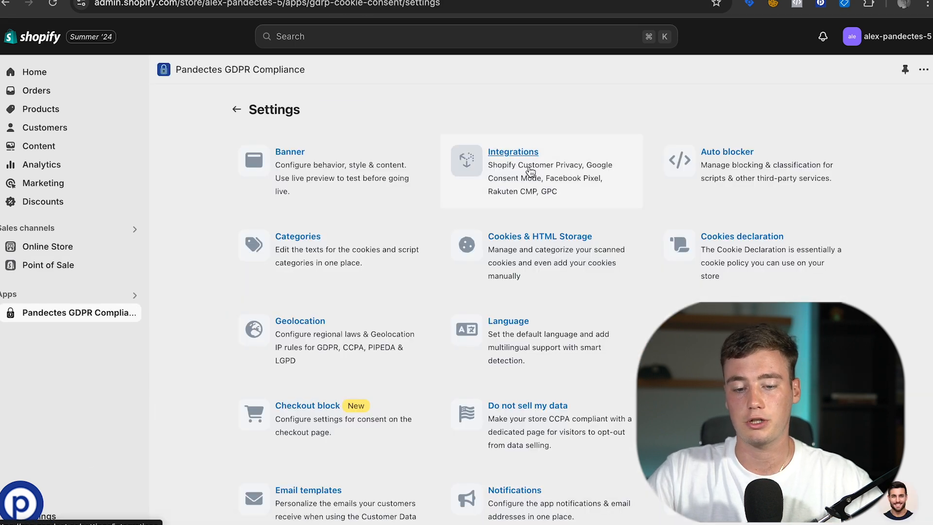
Enter GTM-12345678 as the Google Tag Manager ID under Consent Mode and save
click(512, 151)
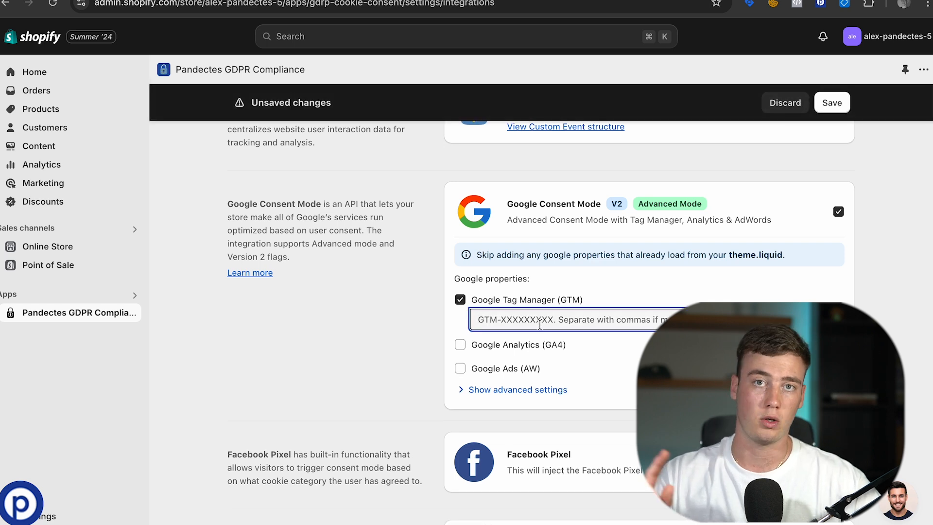
text(GTM-12345678)
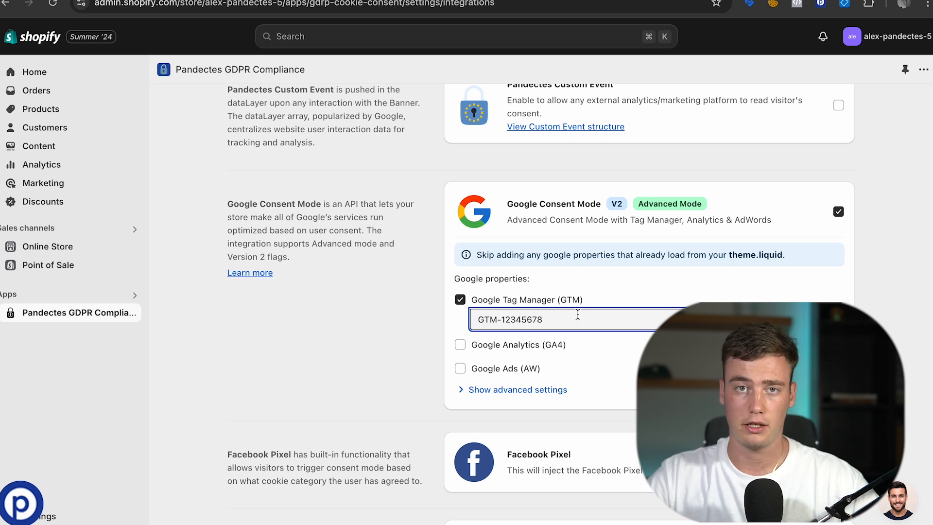
text(,GTM-12345678,GTM-1234567)
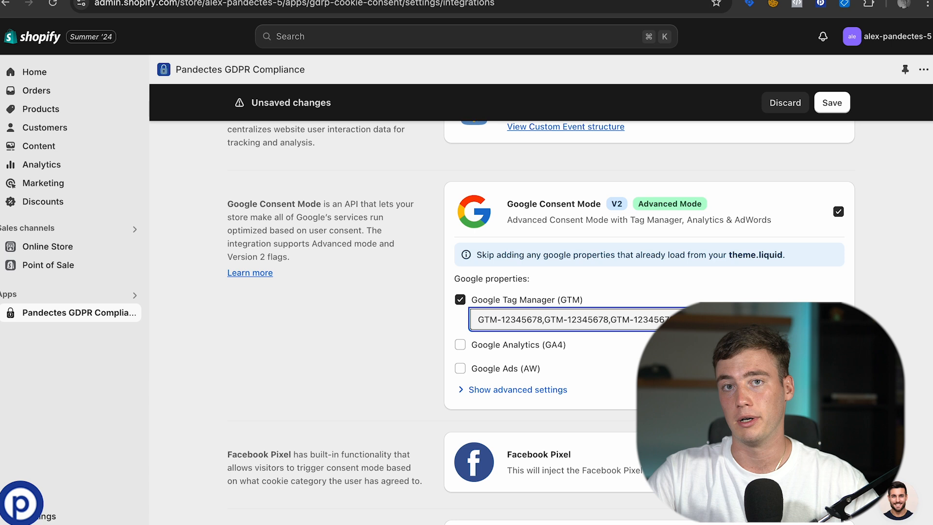
click(831, 102)
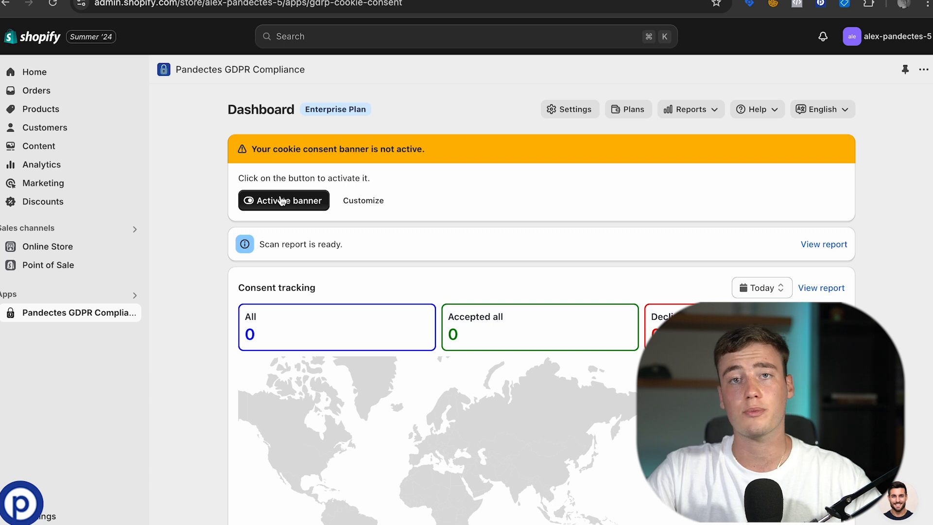
Activate the cookie consent banner from the dashboard
click(284, 199)
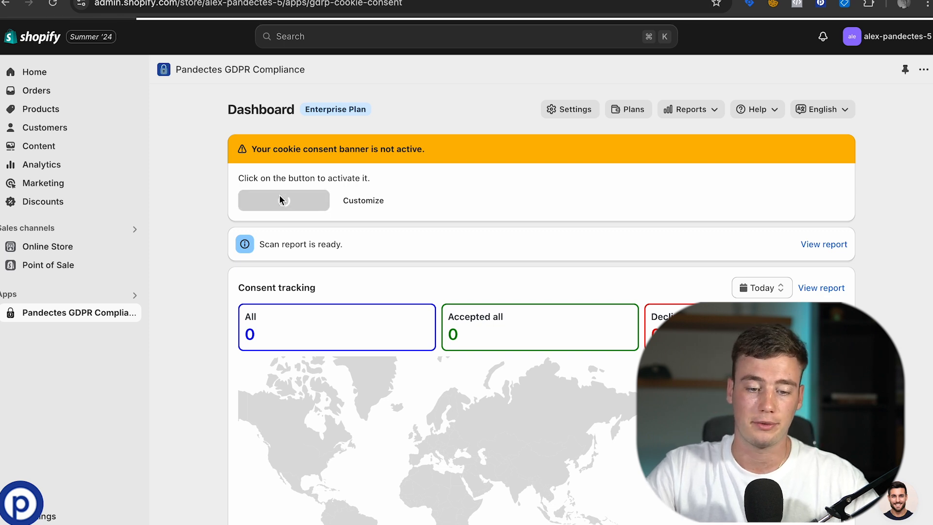
click(283, 200)
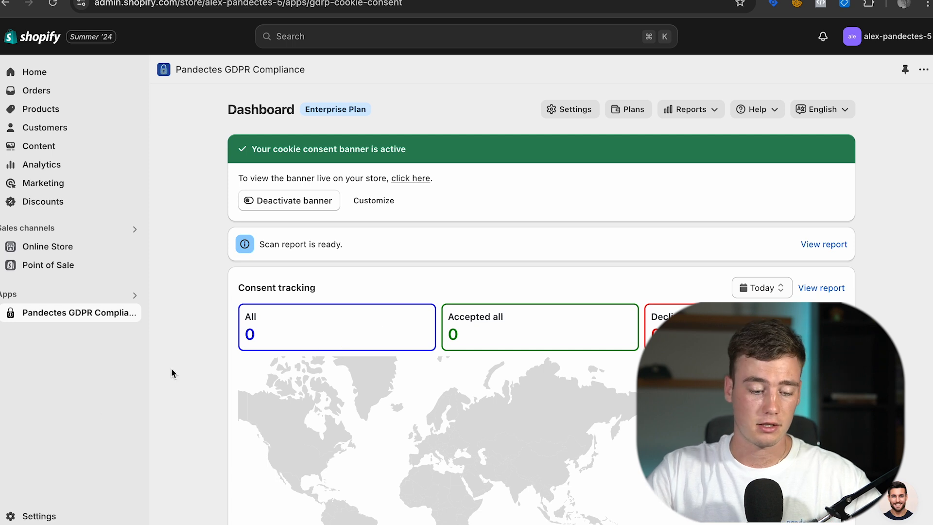
mouse_move(63, 501)
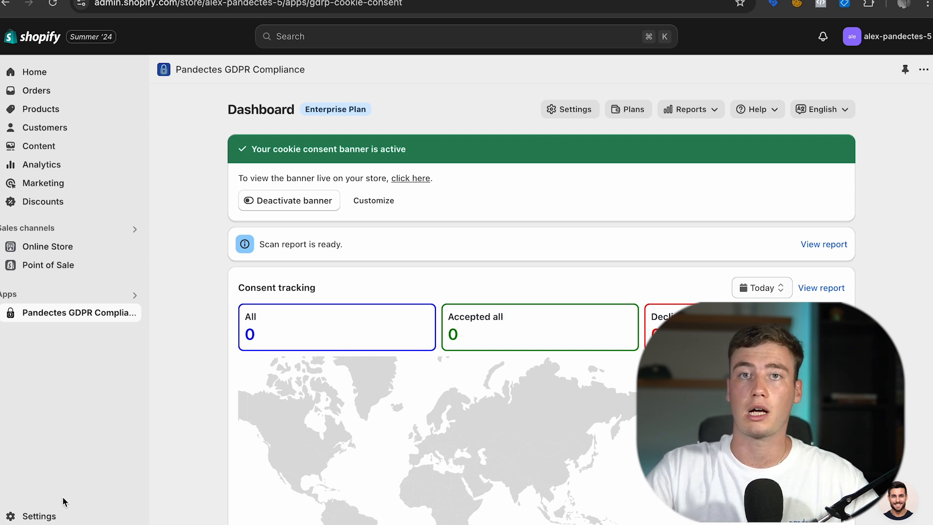
mouse_move(64, 475)
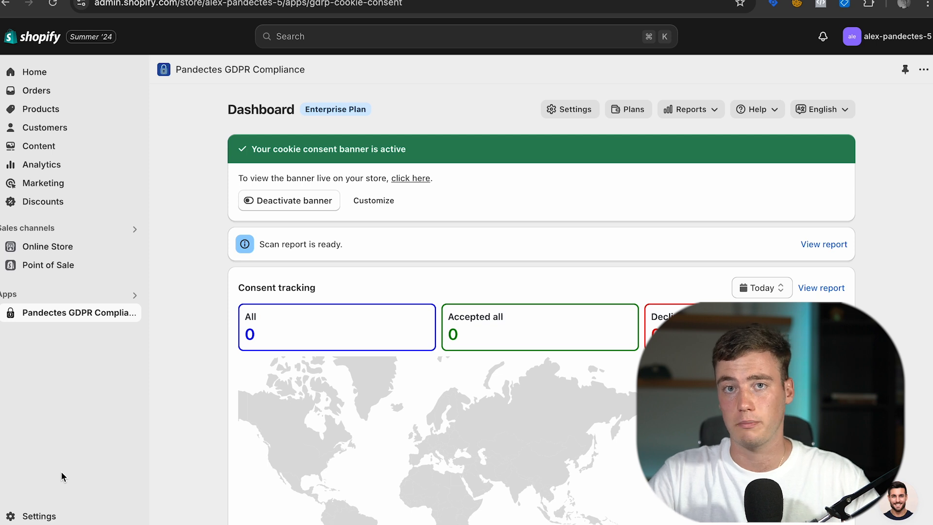
click(39, 516)
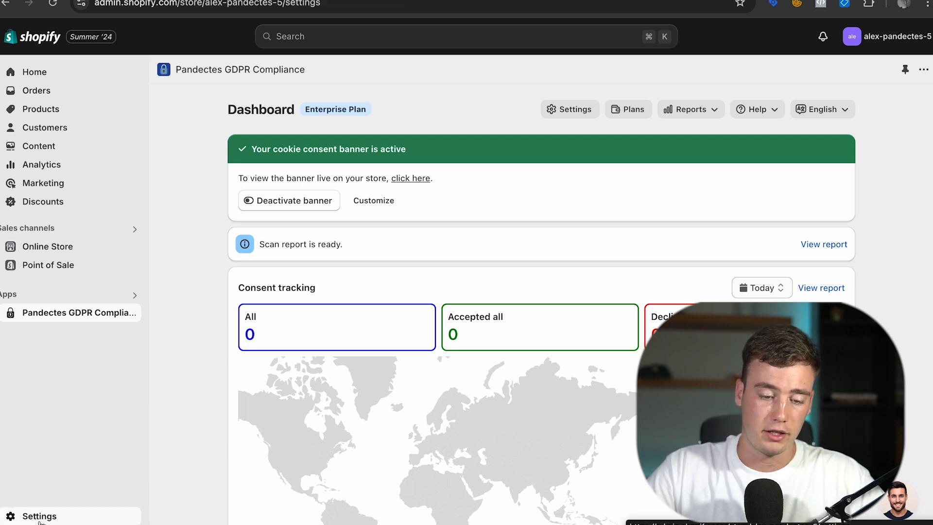
click(39, 516)
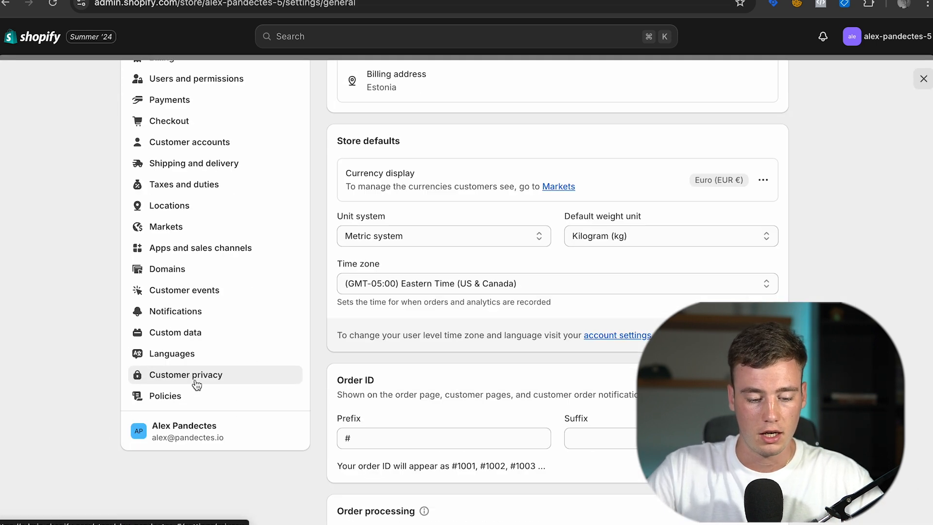
mouse_move(196, 381)
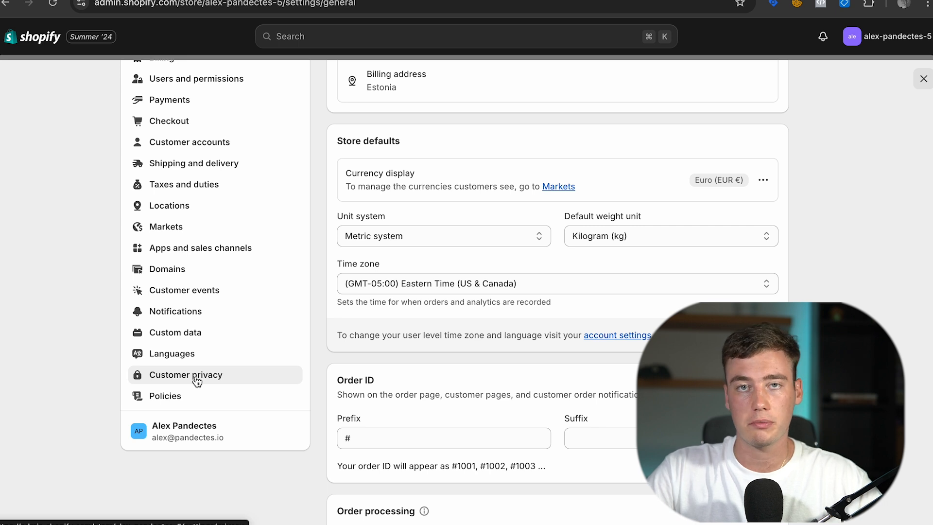
click(186, 374)
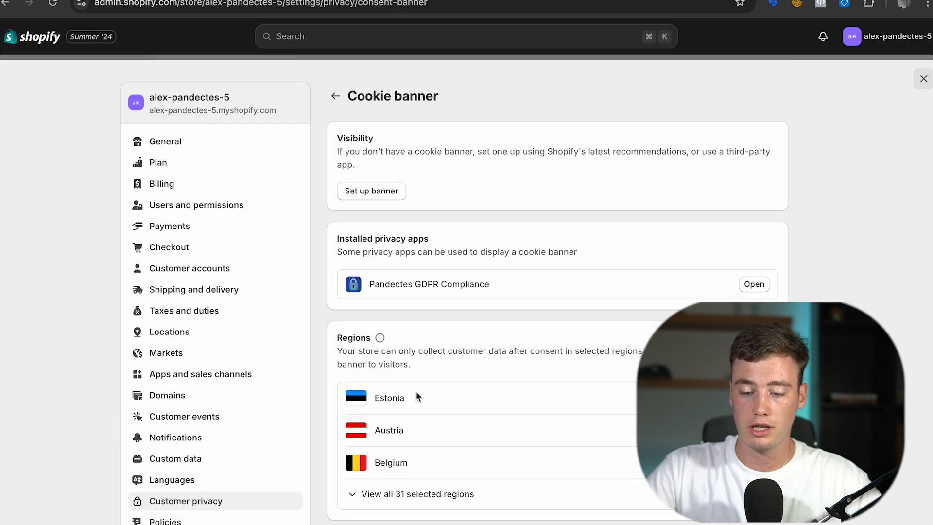
mouse_move(321, 95)
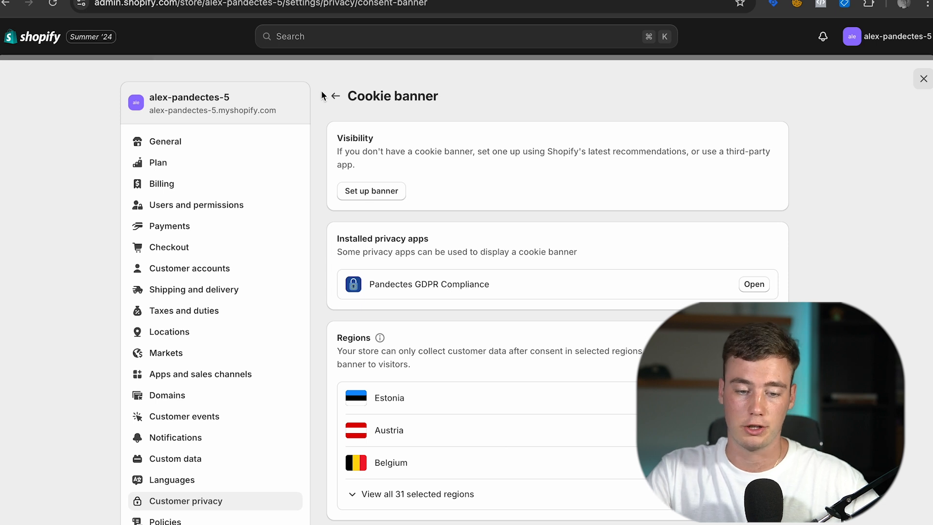
click(336, 96)
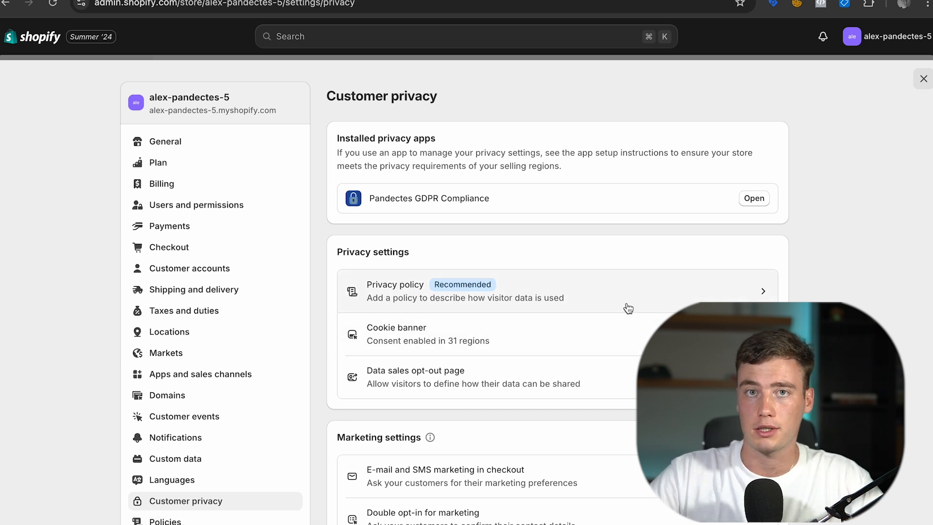
mouse_move(834, 100)
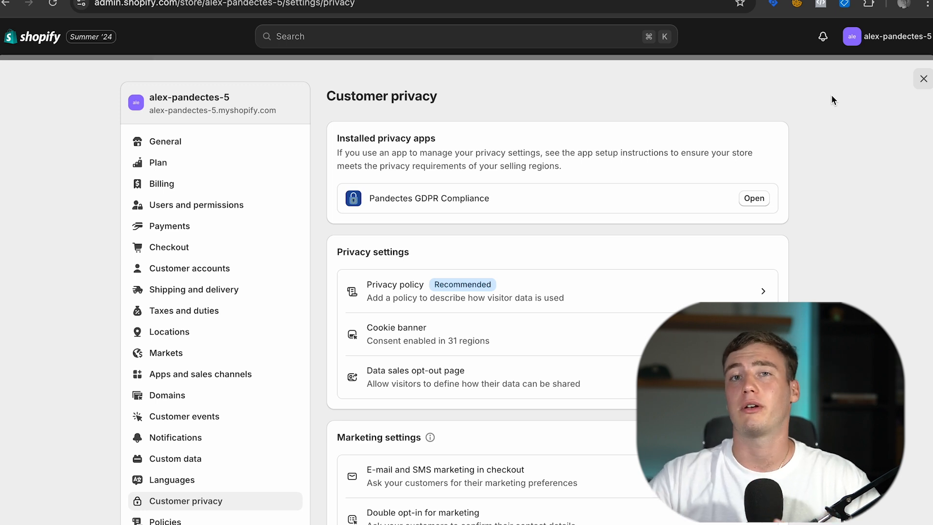
click(753, 198)
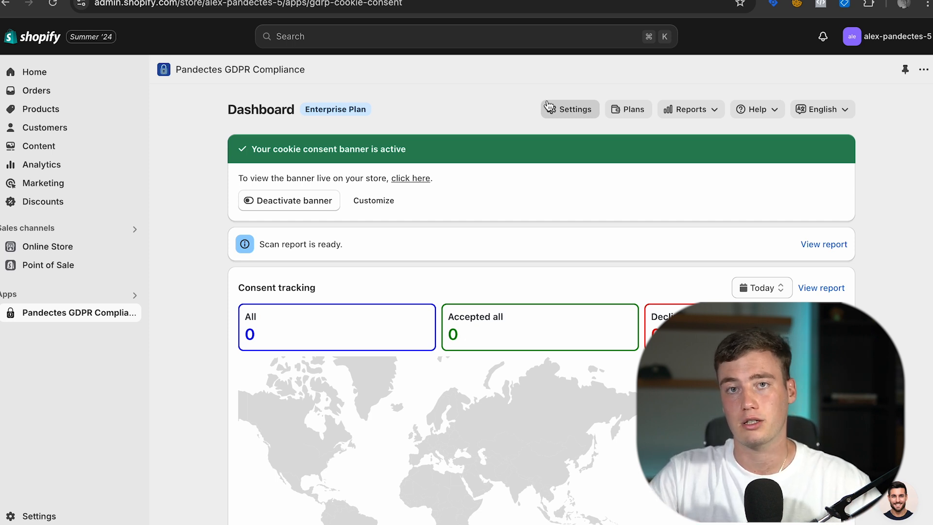
mouse_move(419, 150)
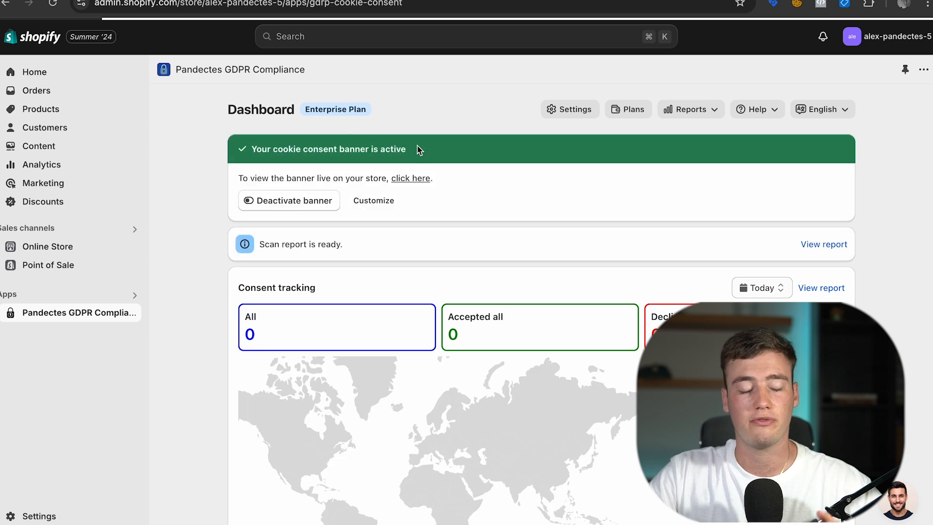
Append Google's personal-data notice with the business.safety.google link to the banner Message and save
click(568, 109)
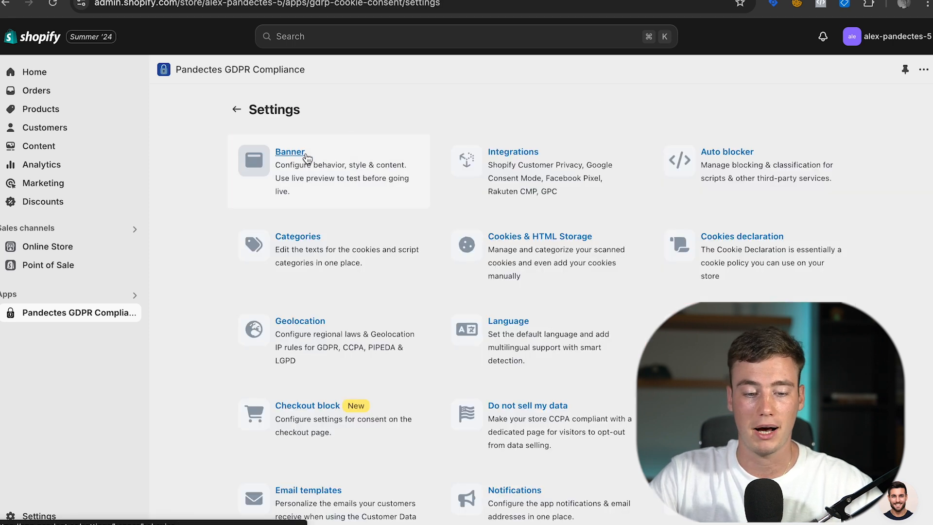
click(290, 152)
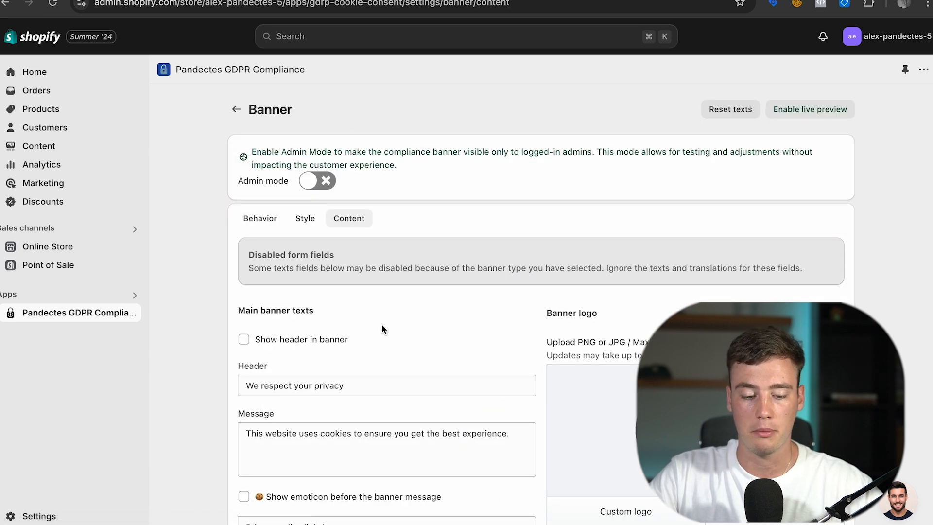
scroll(down, 3)
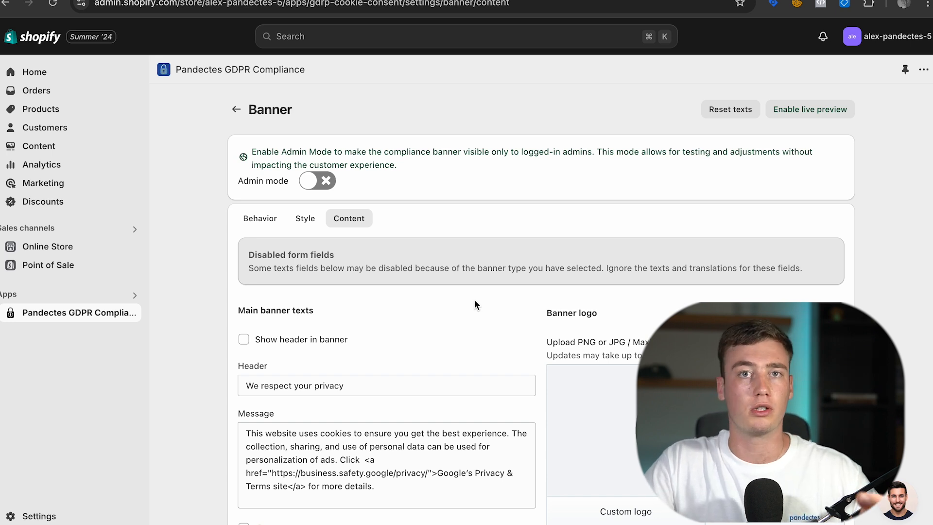
mouse_move(486, 296)
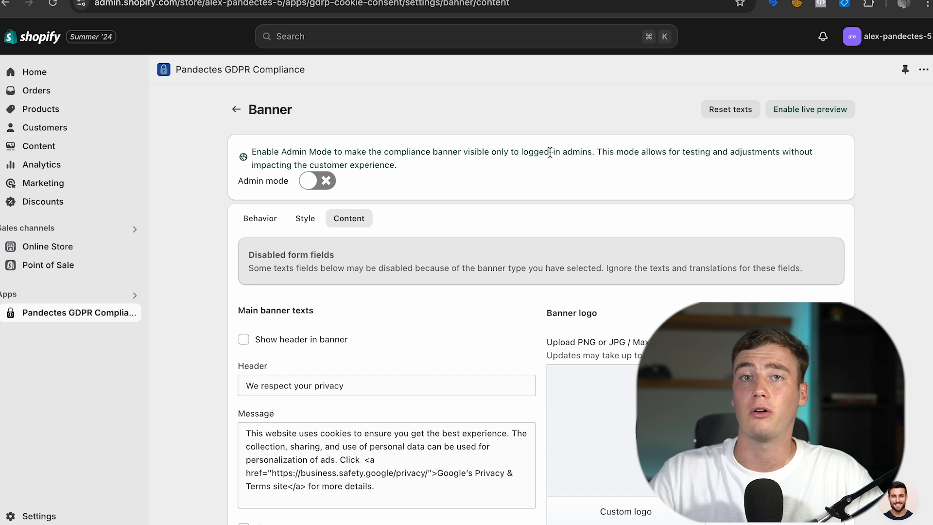
mouse_move(649, 93)
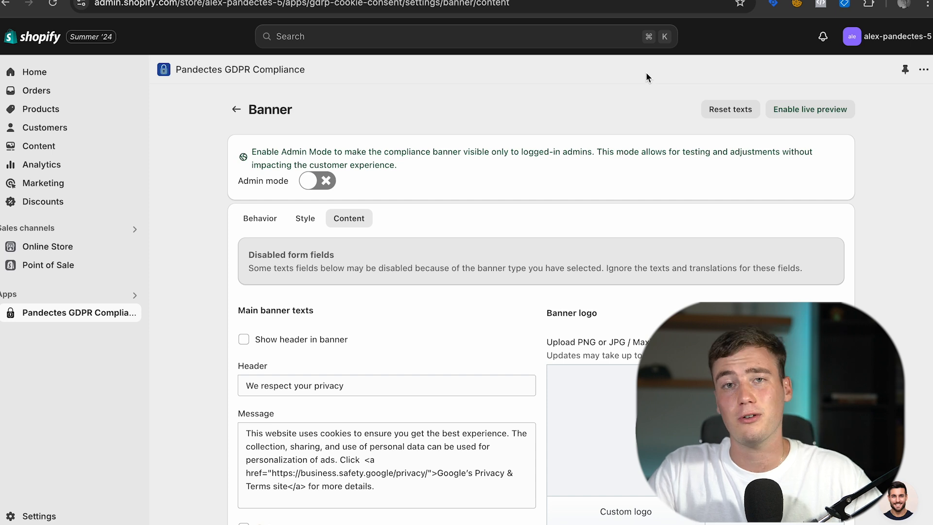
click(236, 109)
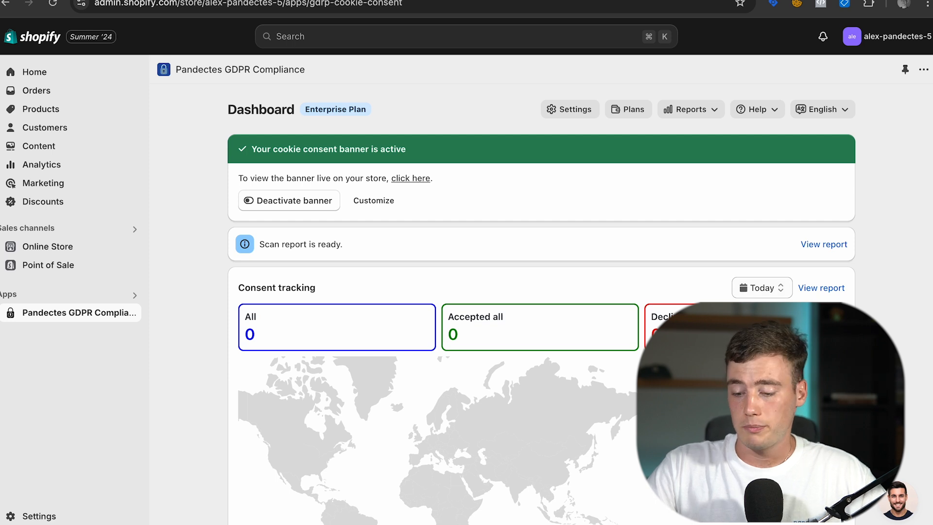
Open the live support chat widget from the bottom-right avatar
click(898, 500)
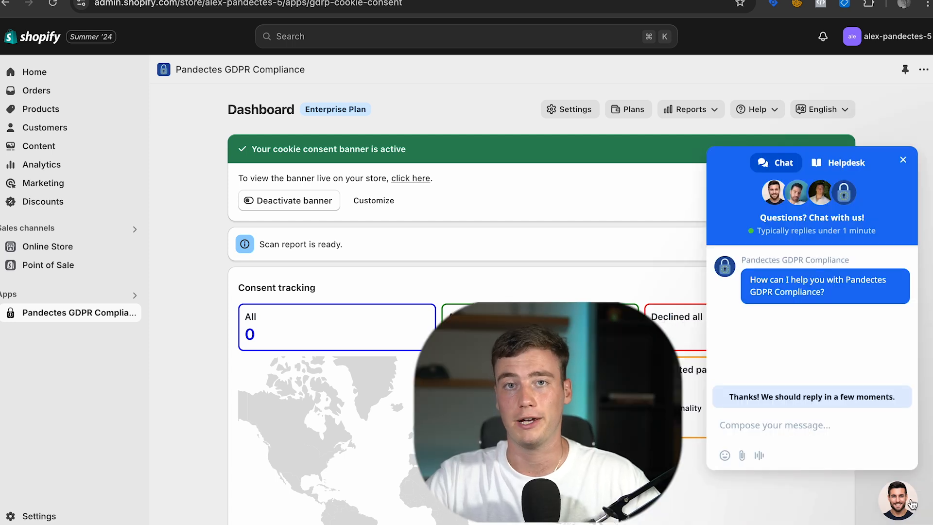